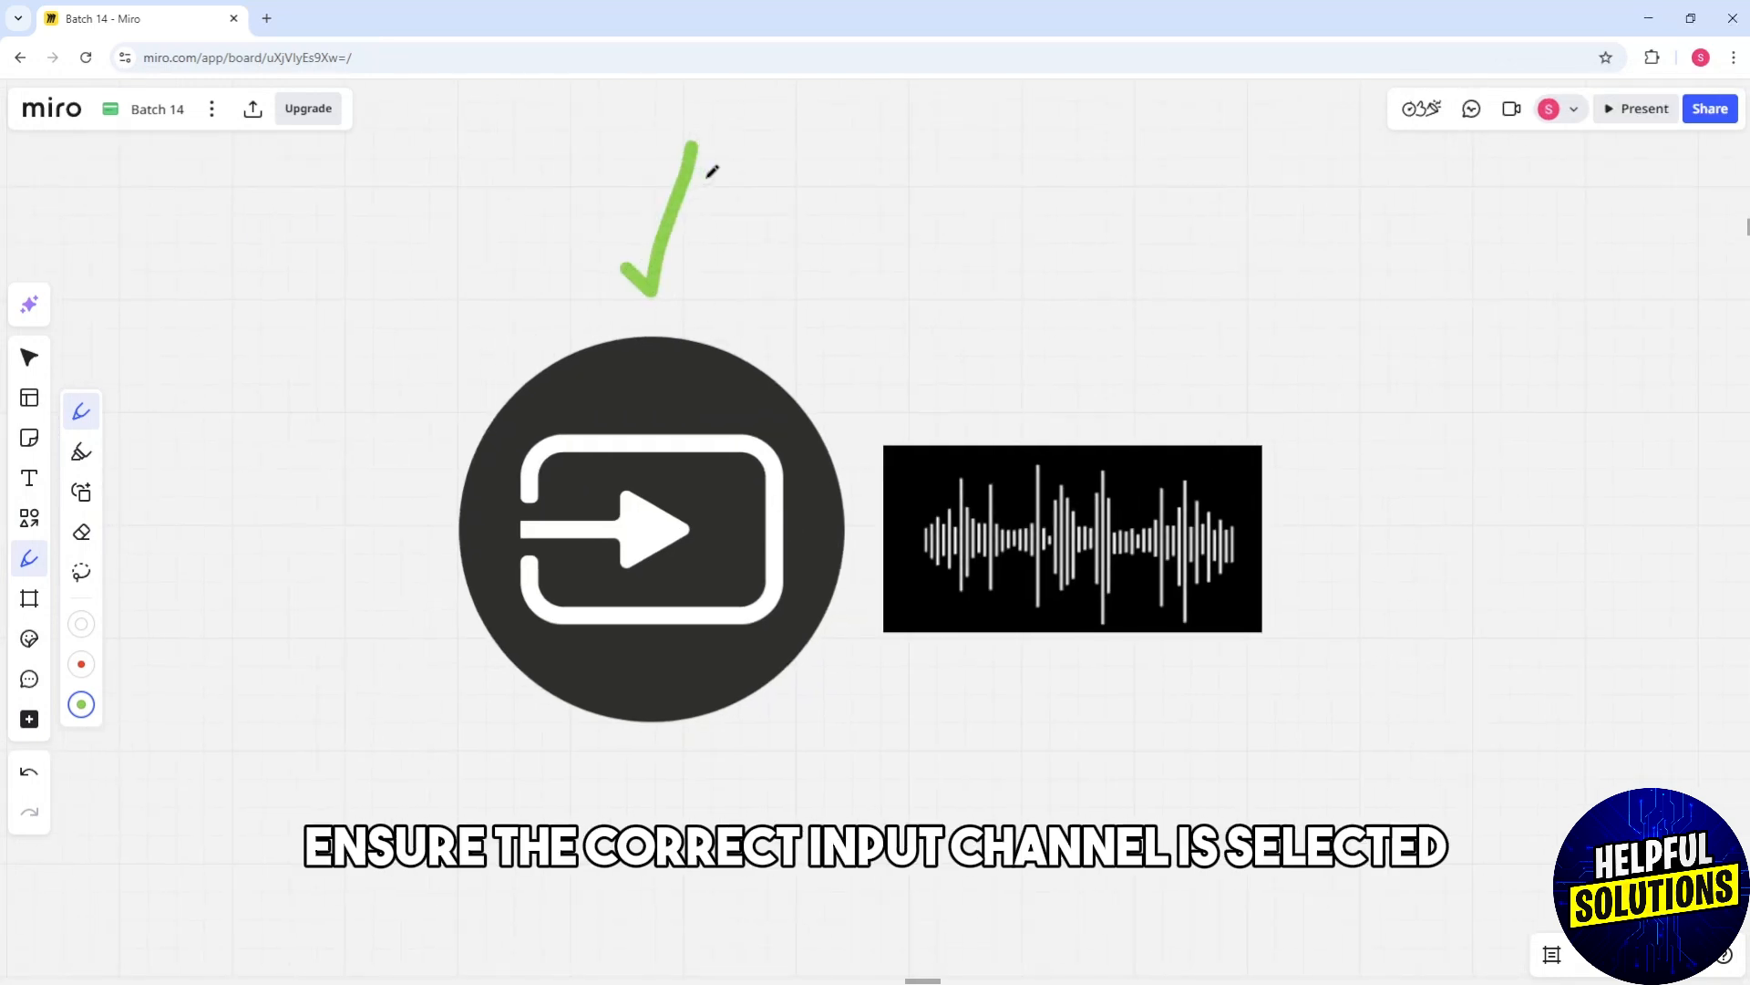
pyautogui.moveTo(1032, 293)
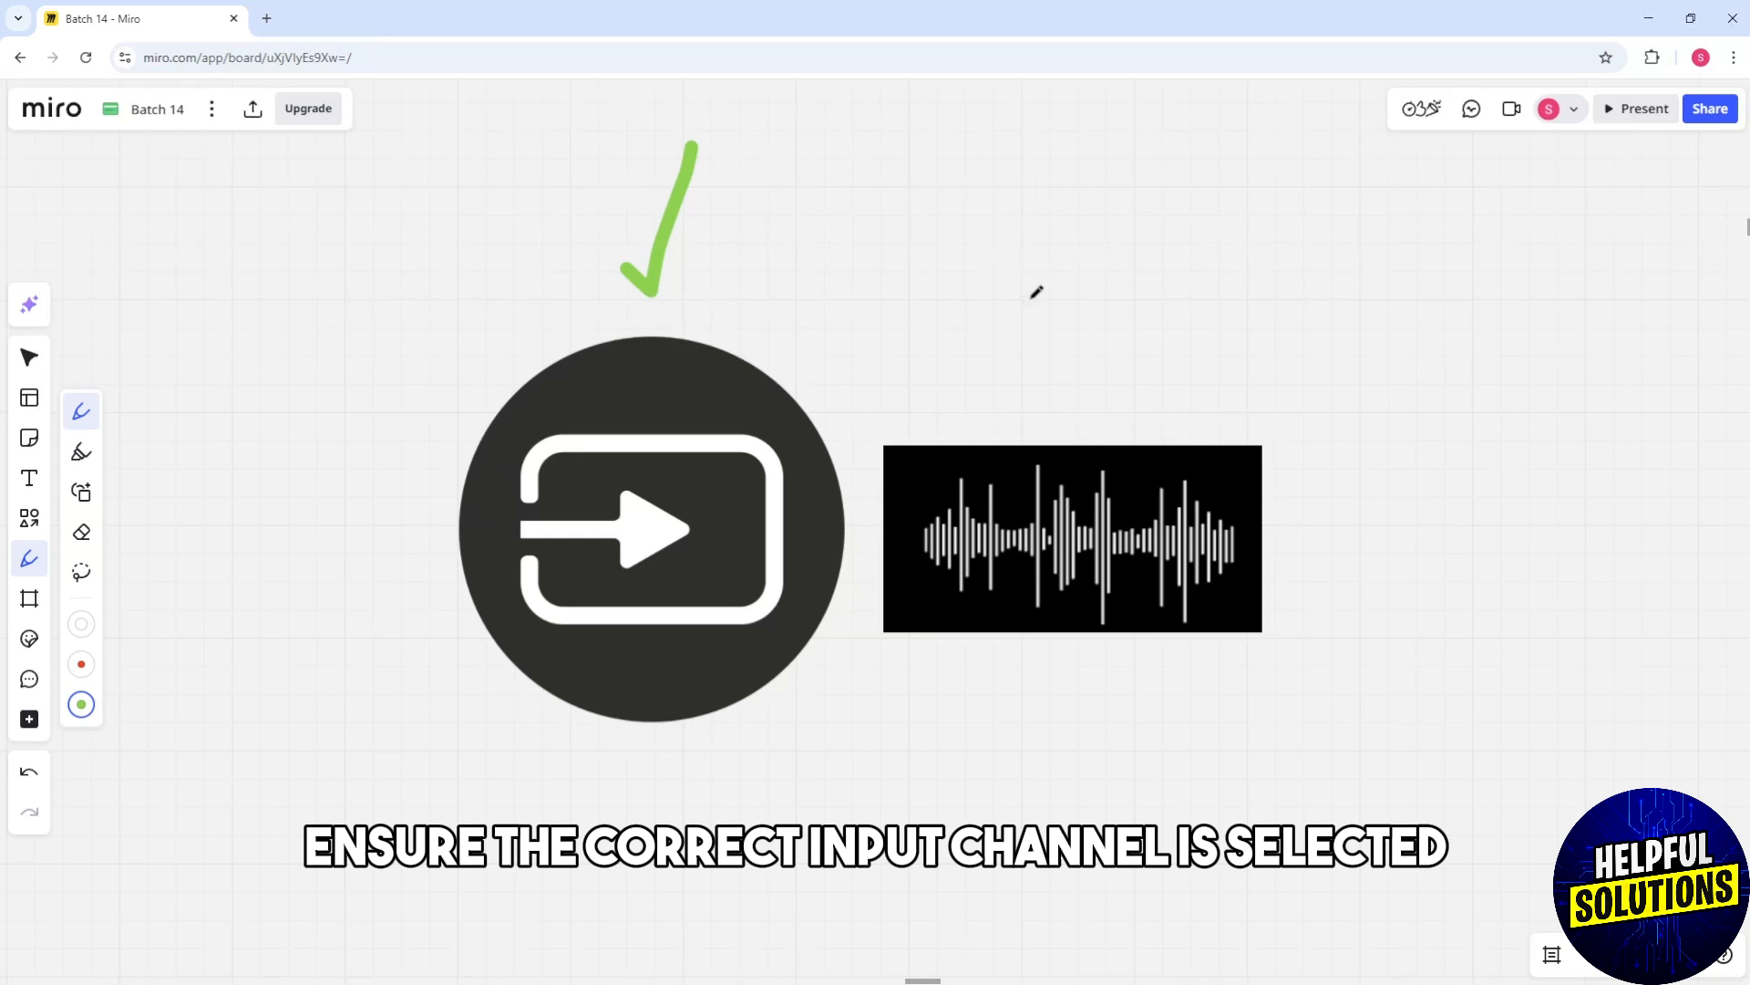